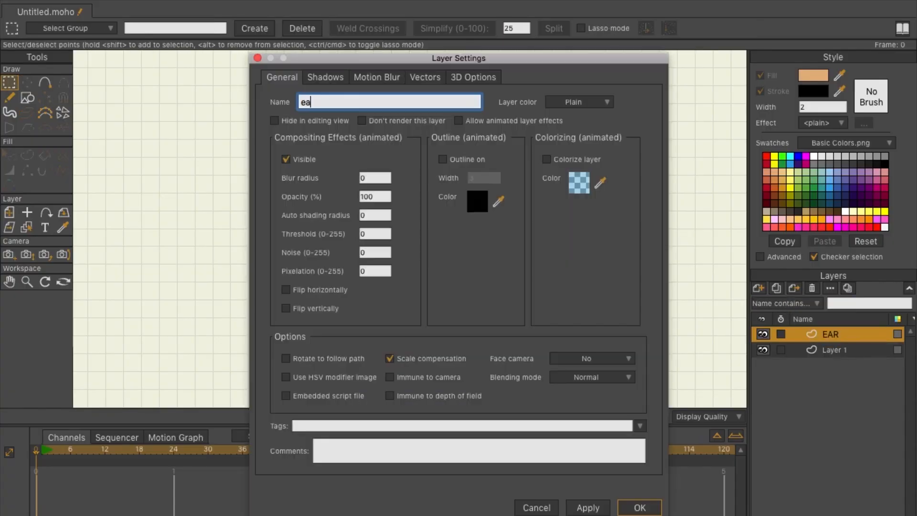
- Rename the ear layer, set the ear against the face, and curve its inner edge
click(639, 508)
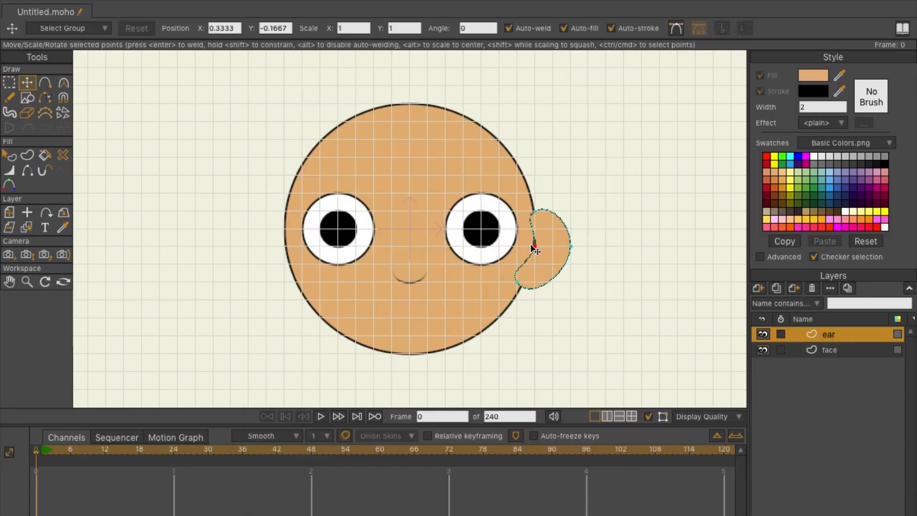
click(45, 83)
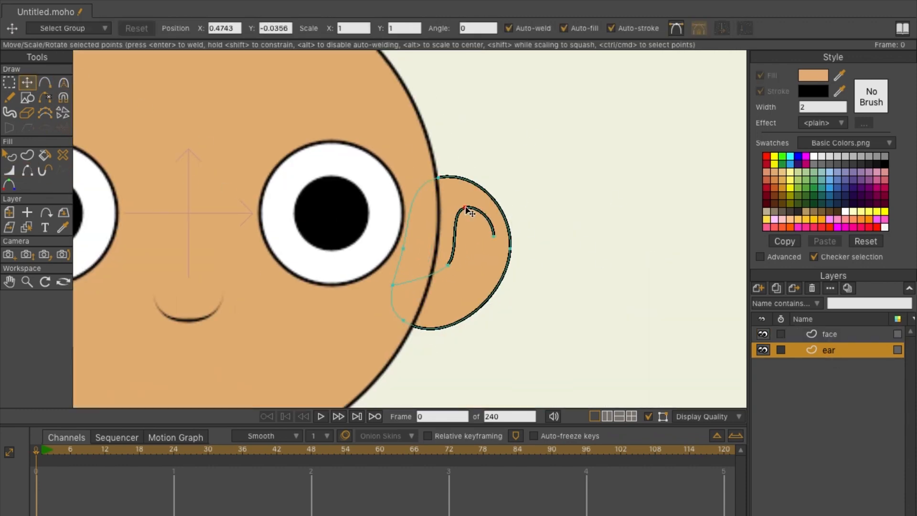
drag(472, 212, 488, 230)
text(t)
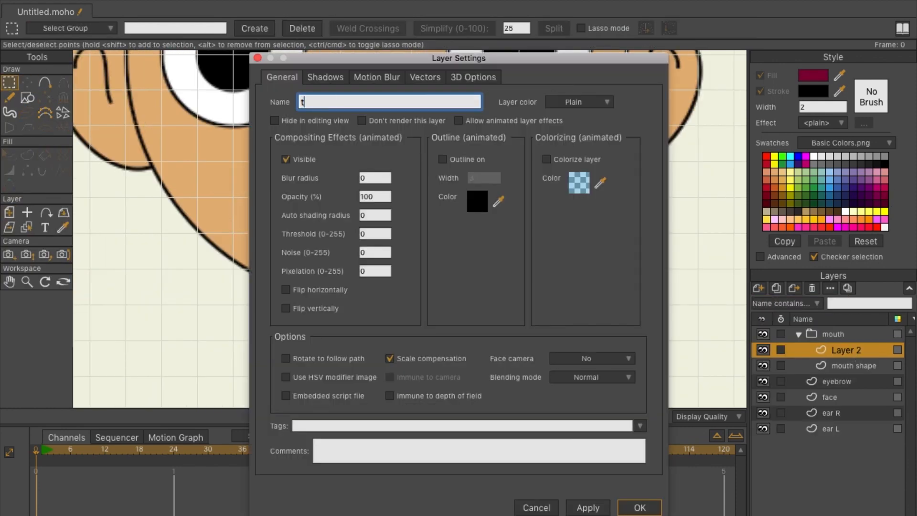
- Add teeth and tongue layers, set the mouth group to Hide all, and start the lower lip
click(639, 508)
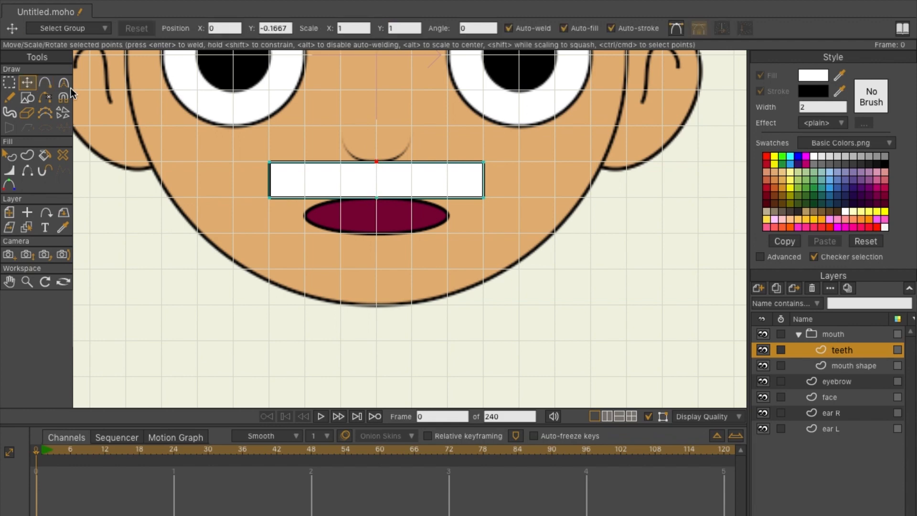
click(64, 83)
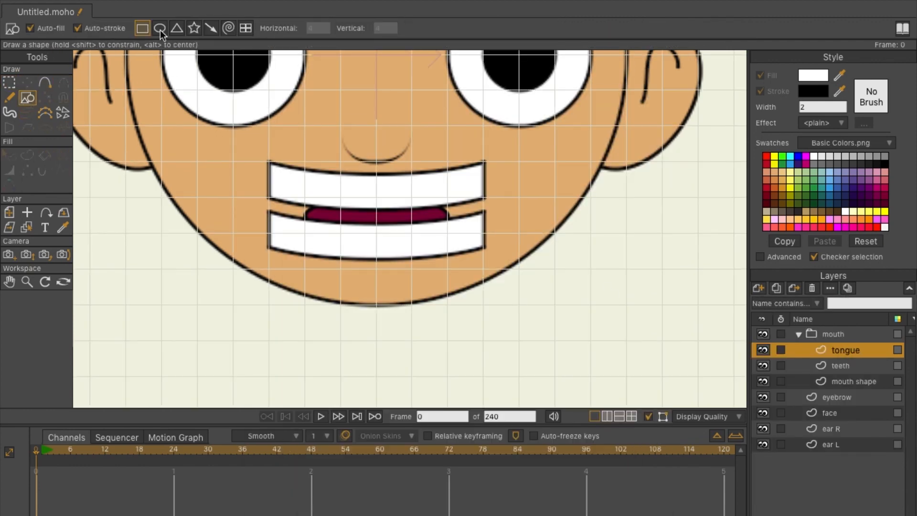
click(27, 82)
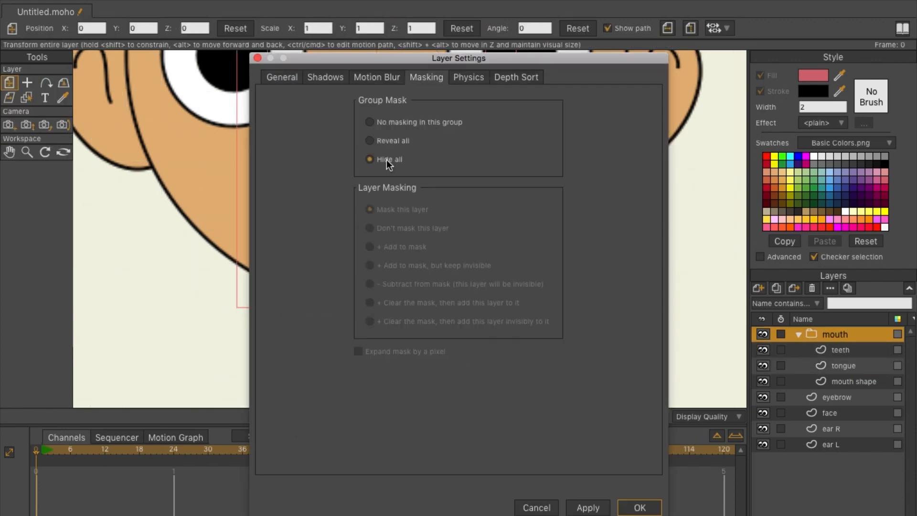
click(639, 508)
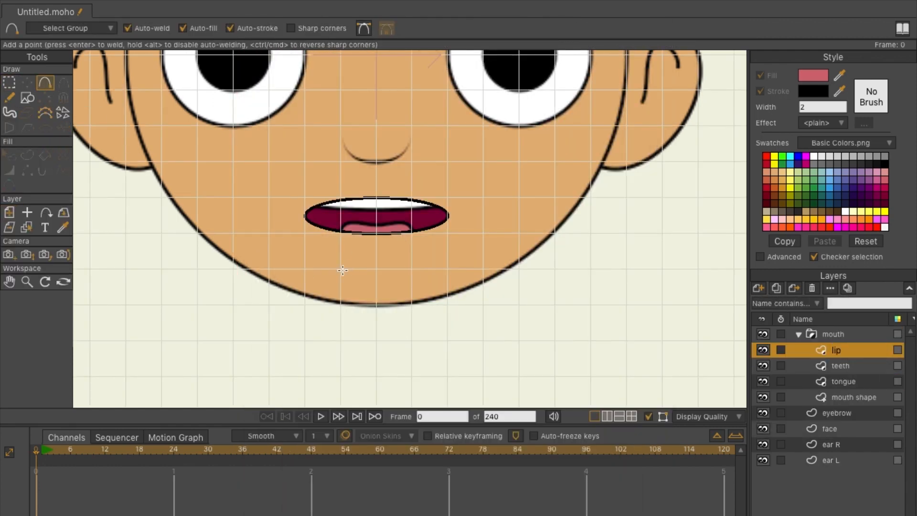
click(27, 82)
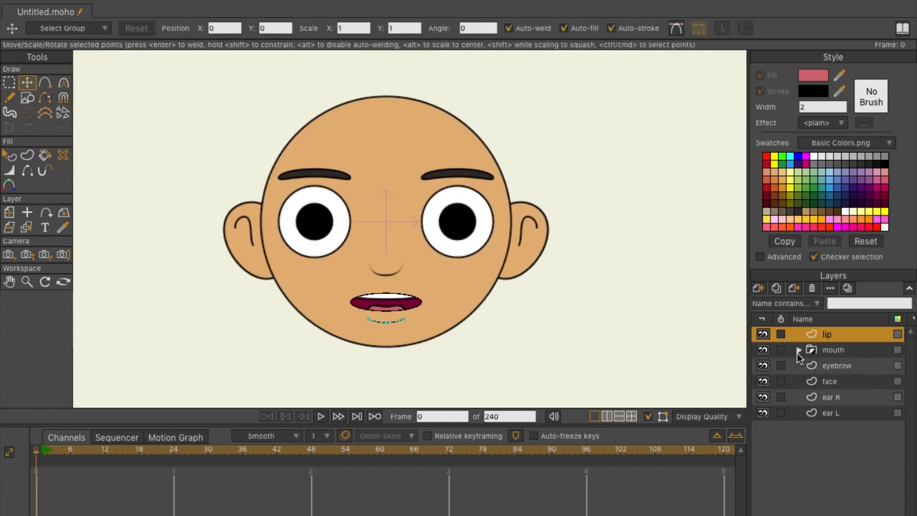
- Collapse the mouth group and toggle the arm R down layer while building the arm
click(829, 381)
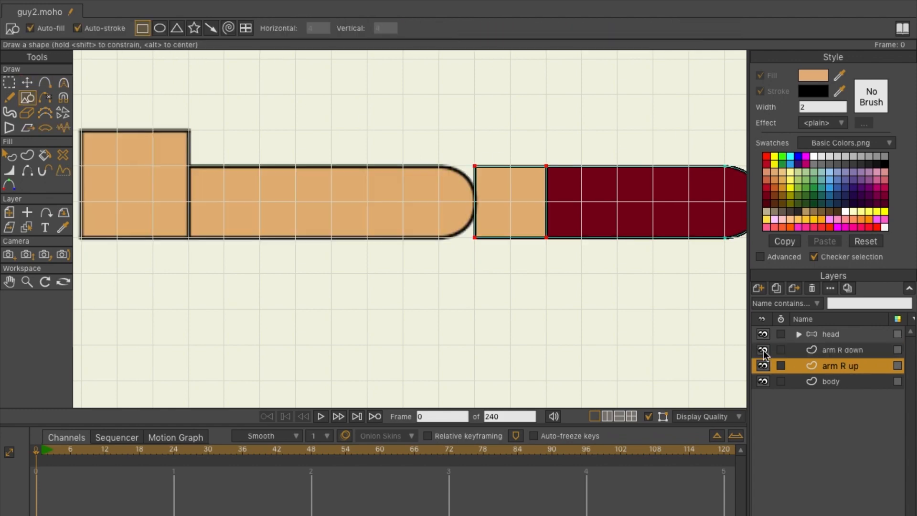
click(27, 83)
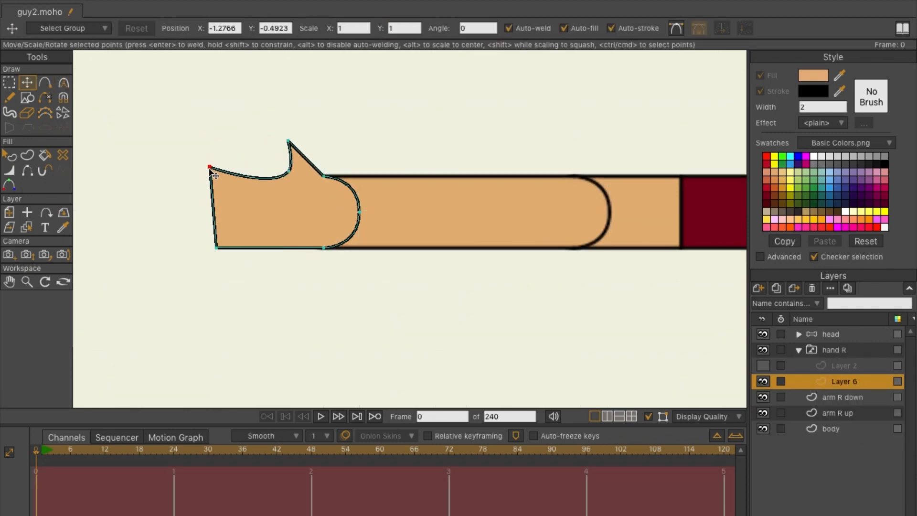
- Outline the fingers, move the thumb points, and sharpen the fingertip curves
click(64, 81)
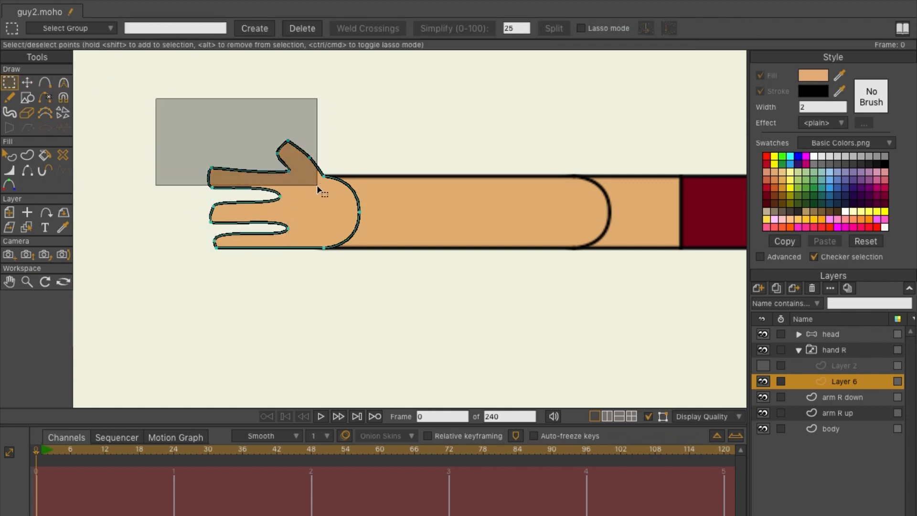
click(26, 82)
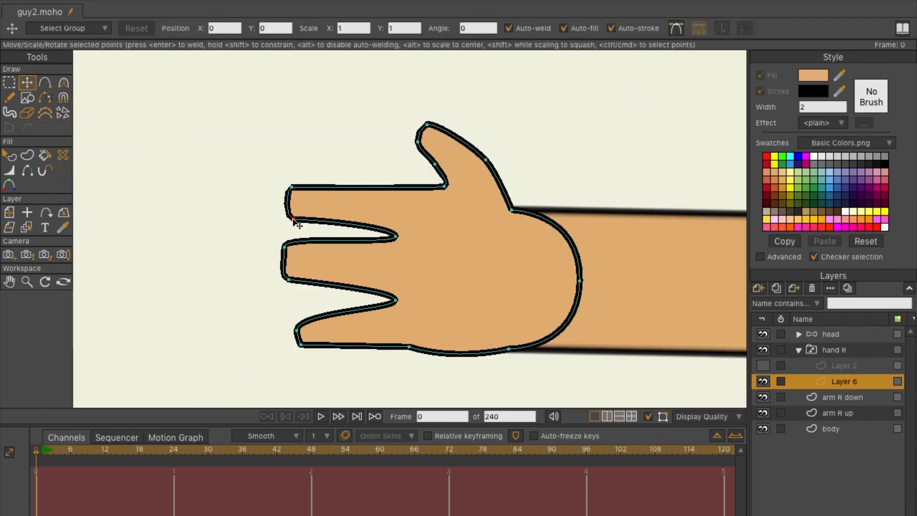
click(63, 83)
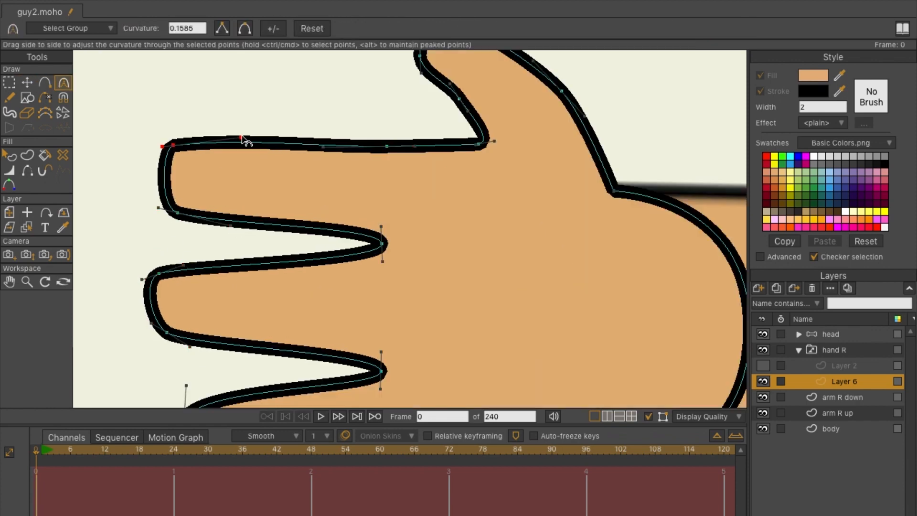
click(27, 83)
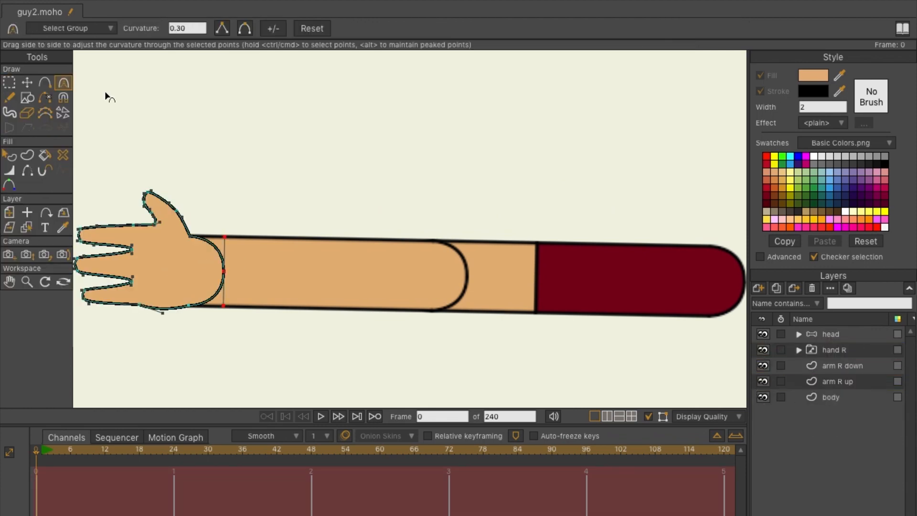
click(845, 365)
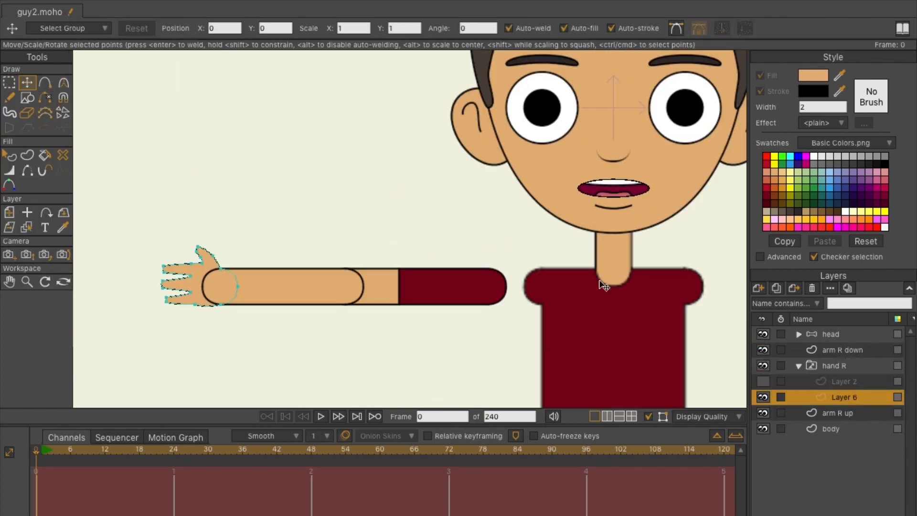
- Hide the seam edges between arm and sleeve and select the left-side layers
click(843, 349)
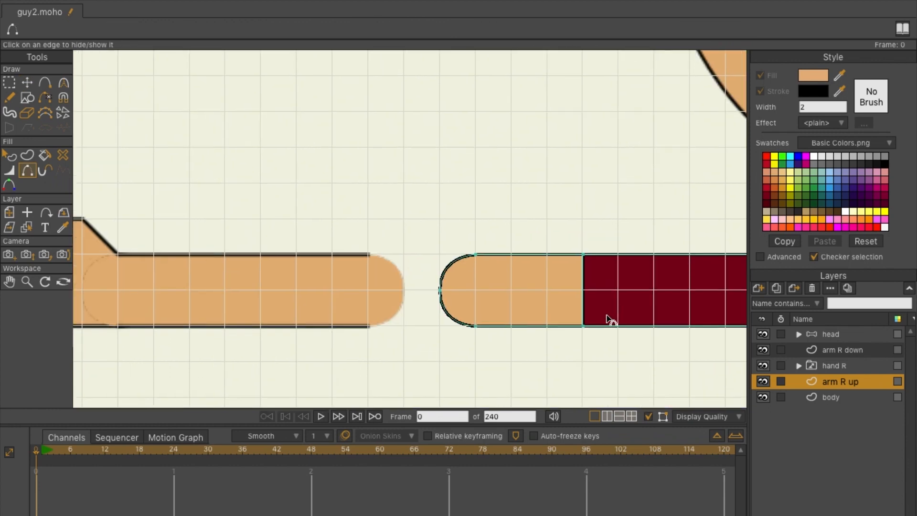
click(842, 349)
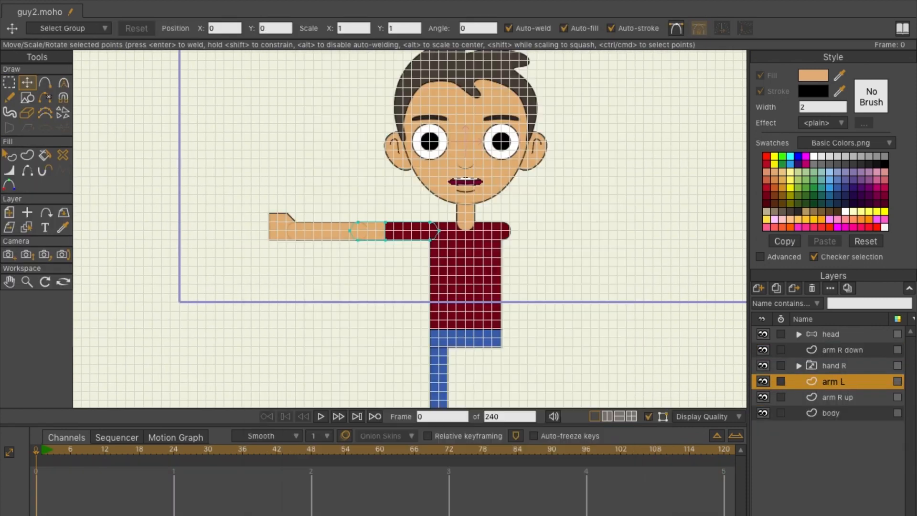
click(842, 397)
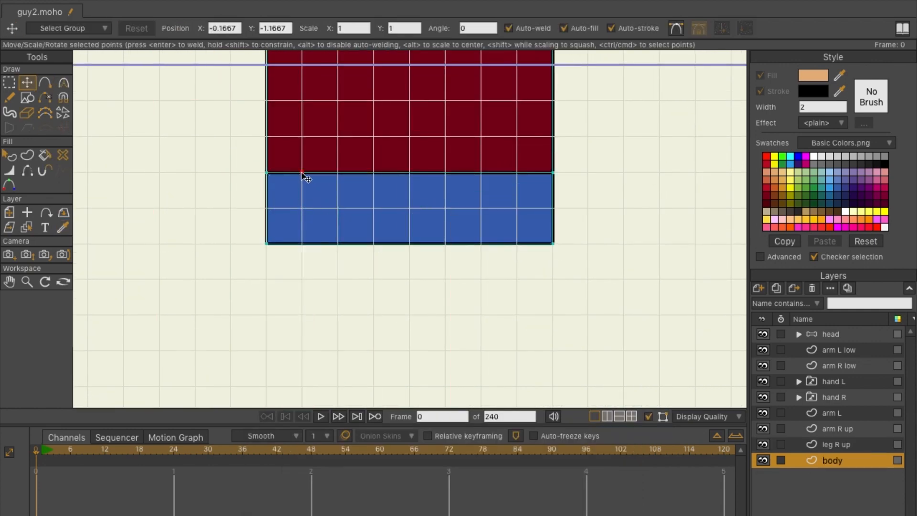
- Round the top of the right leg and stretch the shoe's toe outward
click(837, 445)
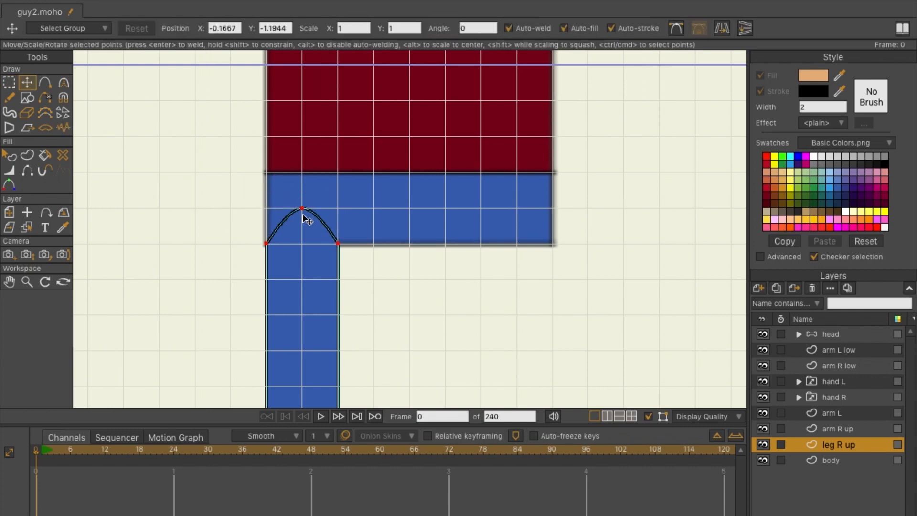
drag(301, 208, 302, 375)
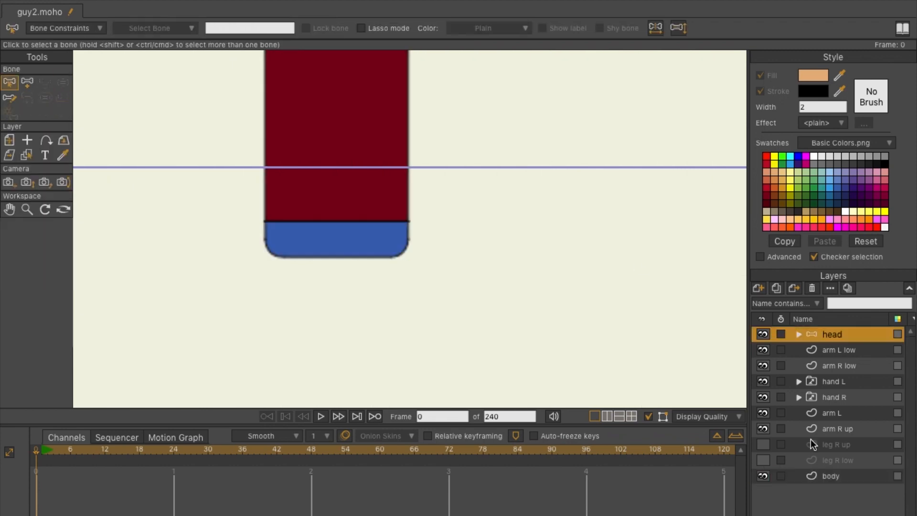
click(832, 476)
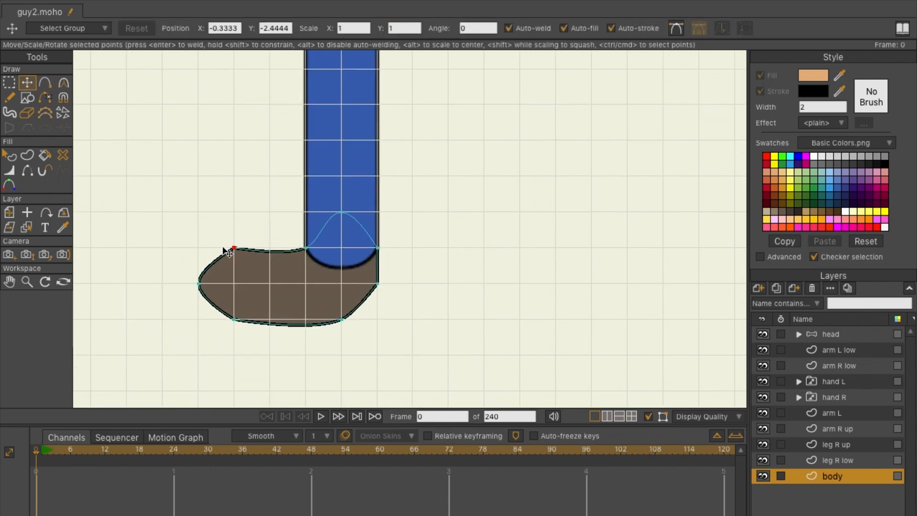
drag(229, 252, 237, 325)
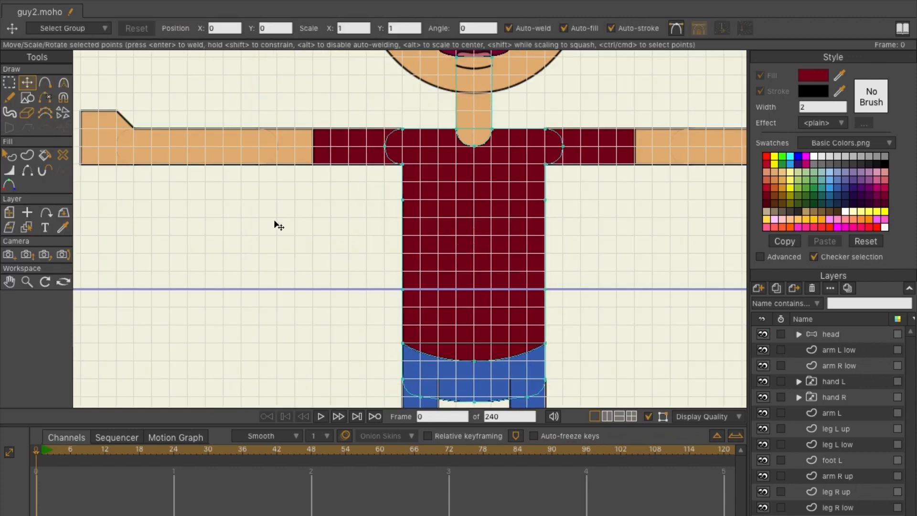
click(845, 412)
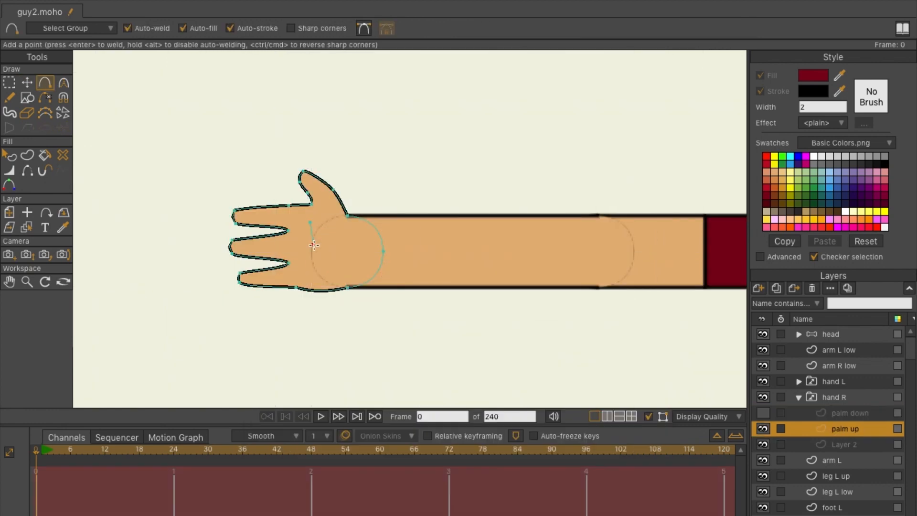
- Reshape the palm down, pointing and front hand poses, filling the pointing hand with skin colour
click(833, 381)
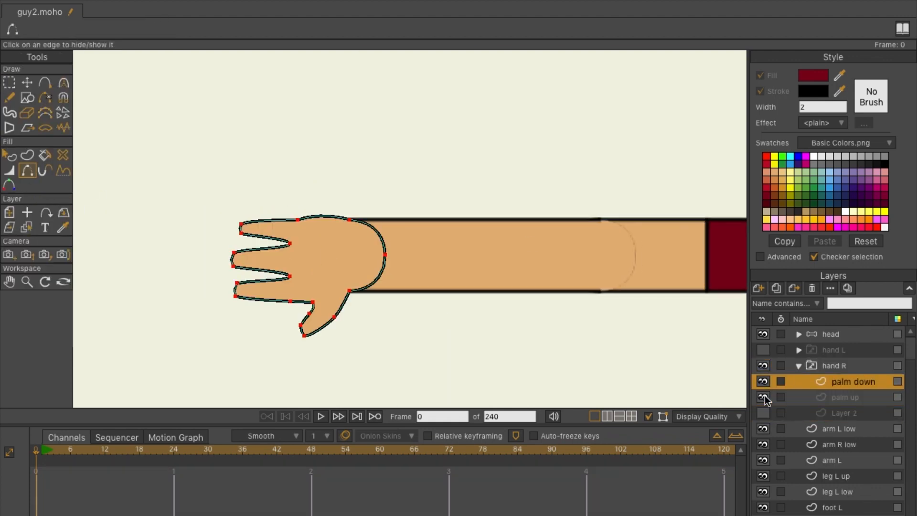
click(846, 397)
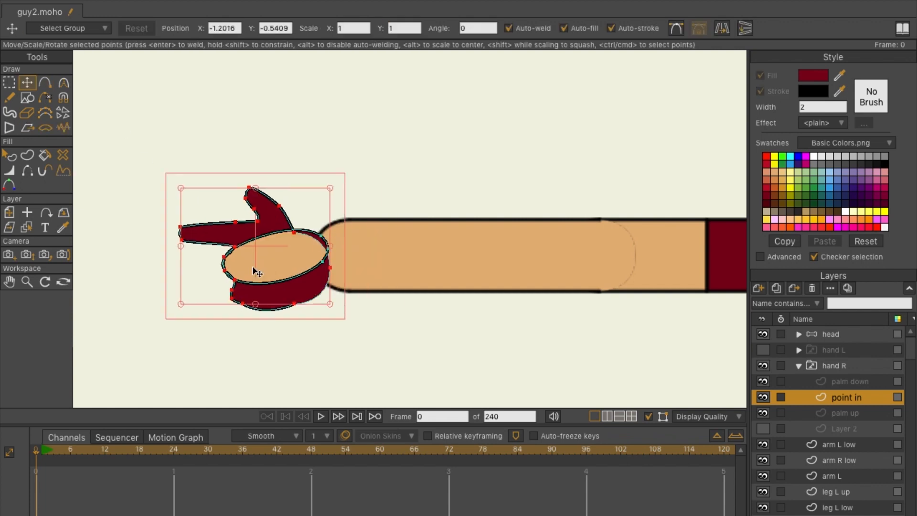
click(136, 28)
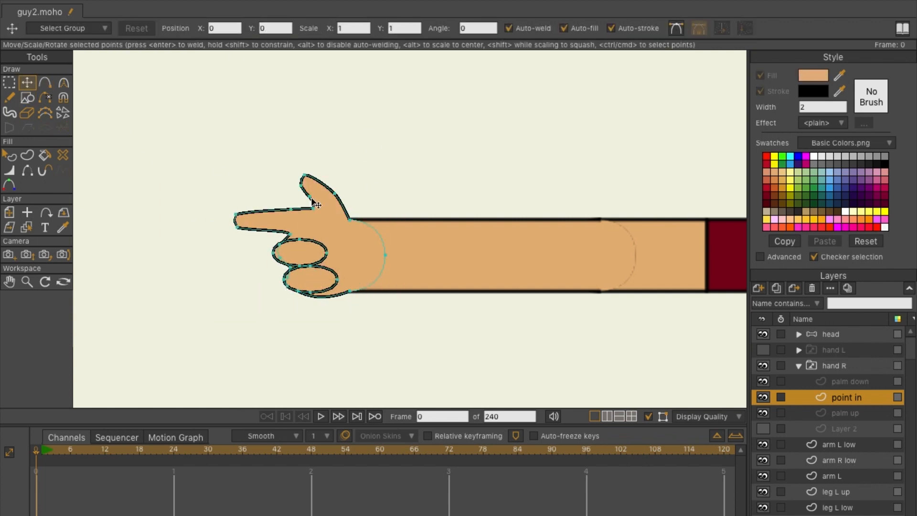
drag(330, 184, 316, 211)
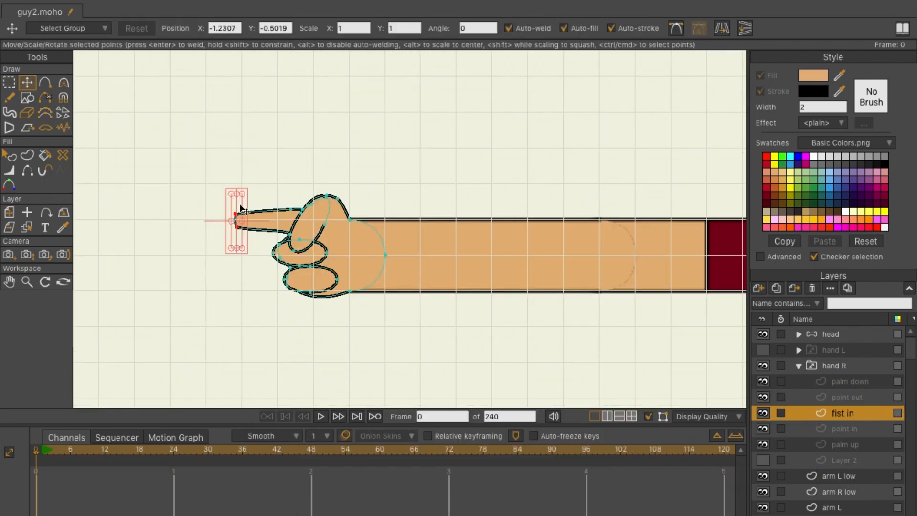
click(842, 397)
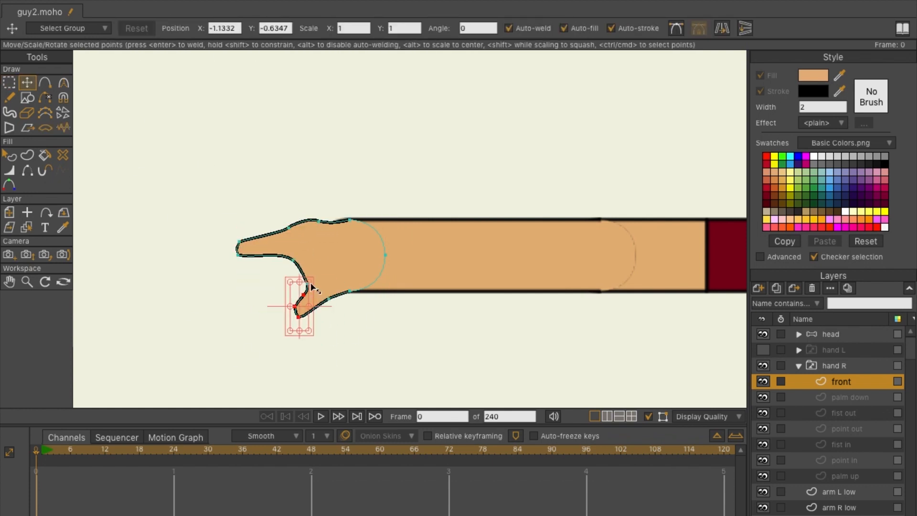
click(44, 83)
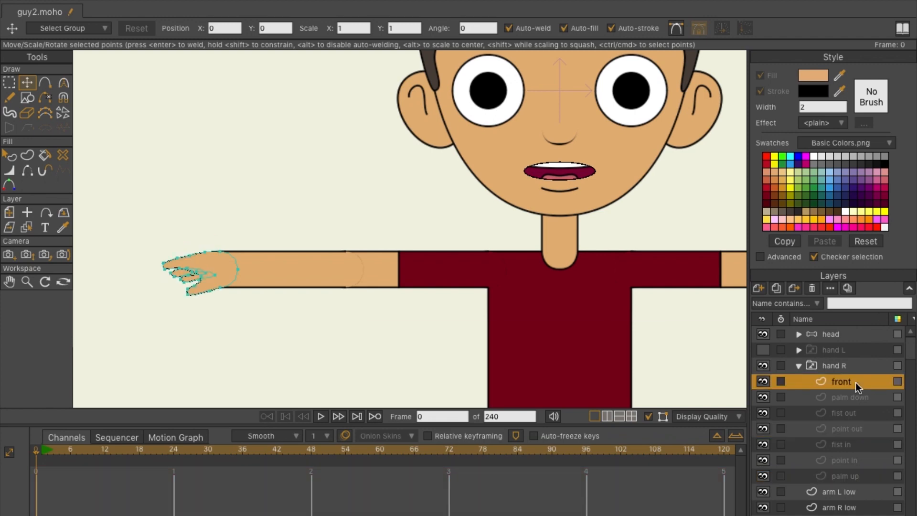
- Select the point out and 2 in poses and shape the 2 in raised fingers
click(848, 428)
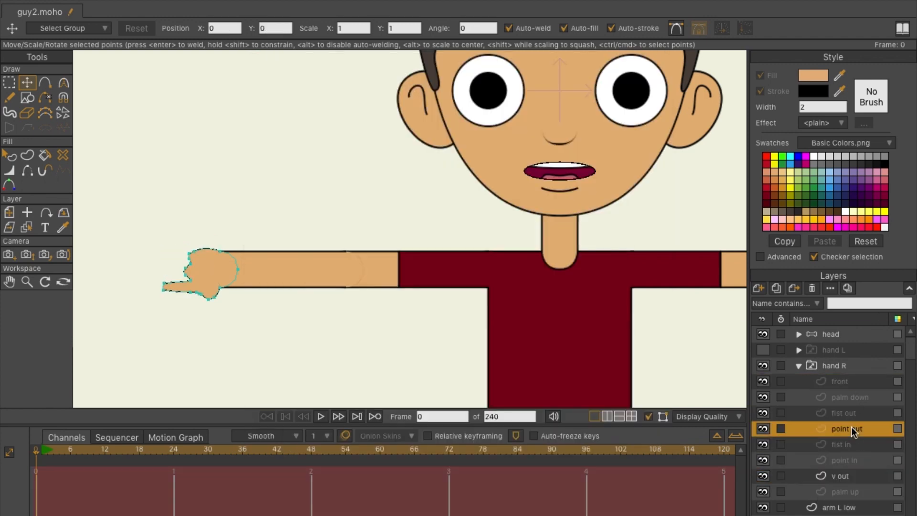
click(839, 476)
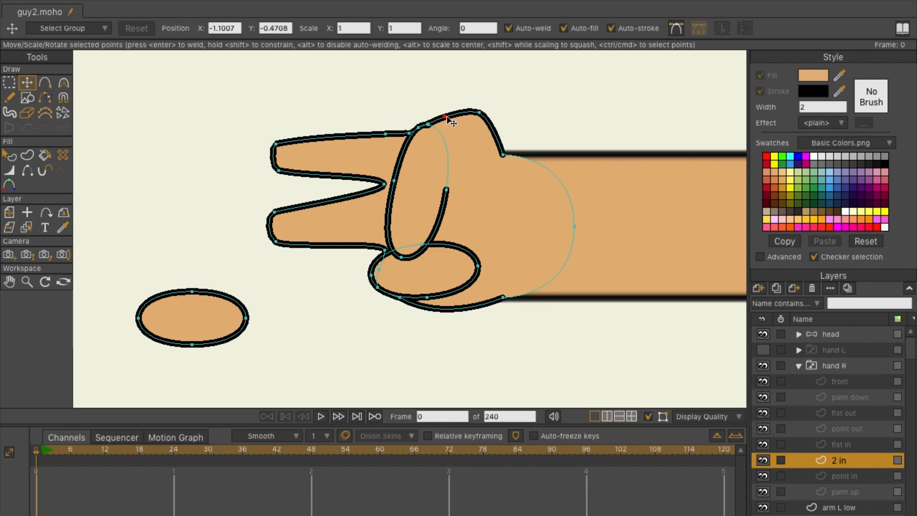
drag(447, 116, 398, 256)
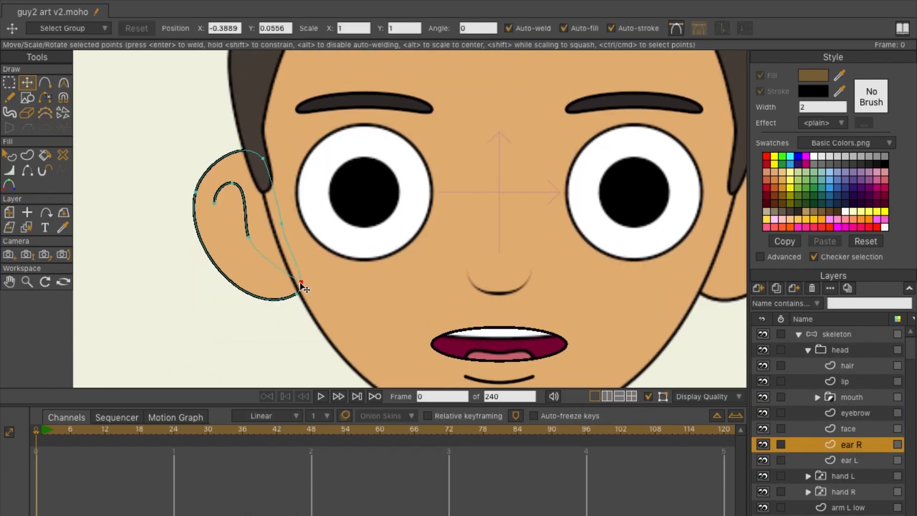
- Group the eye as eye R, draw an oval eyelid, and mask it to the eye white
click(777, 287)
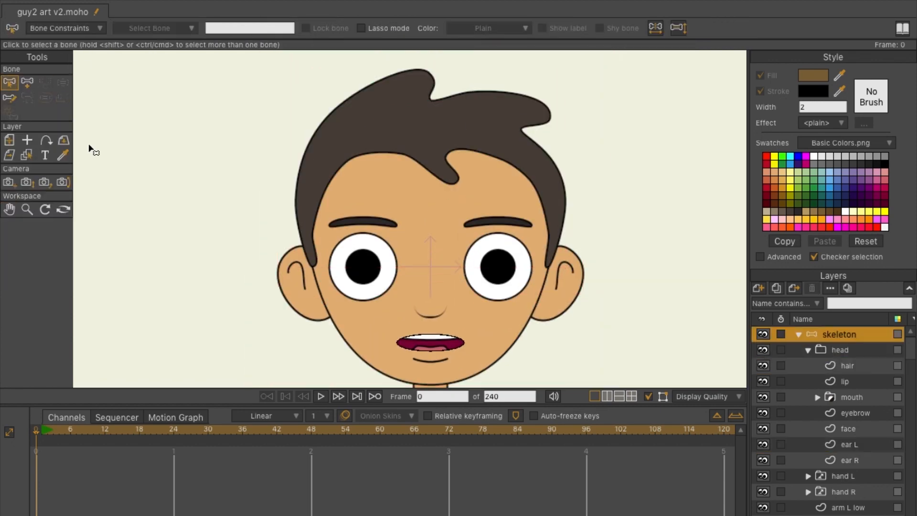
click(759, 287)
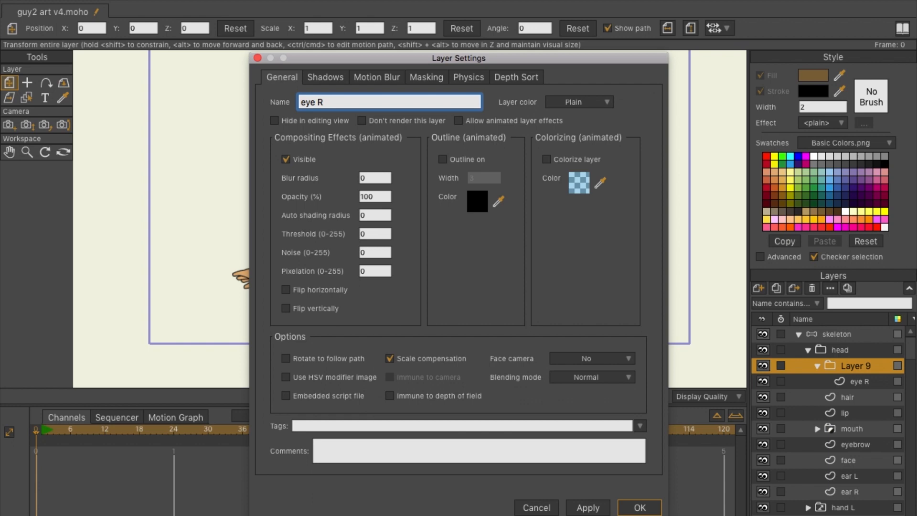
click(639, 507)
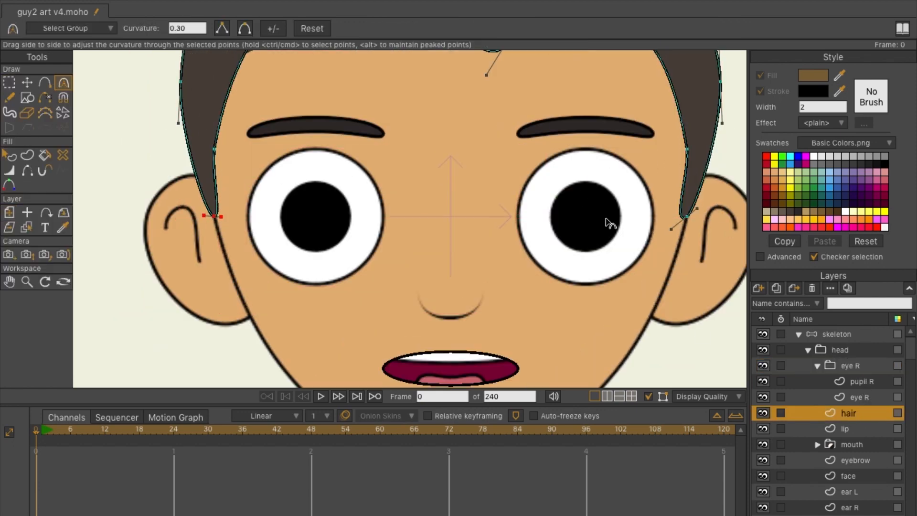
click(758, 287)
text(eyelid)
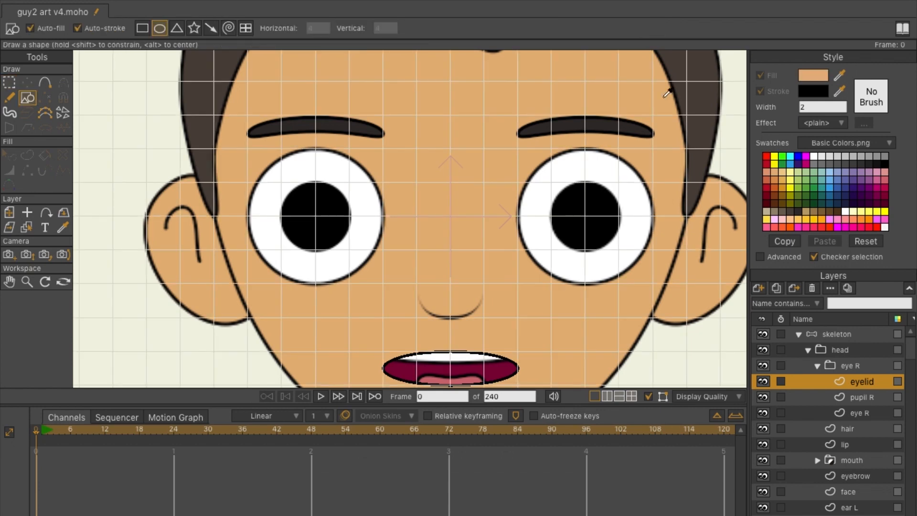
click(27, 82)
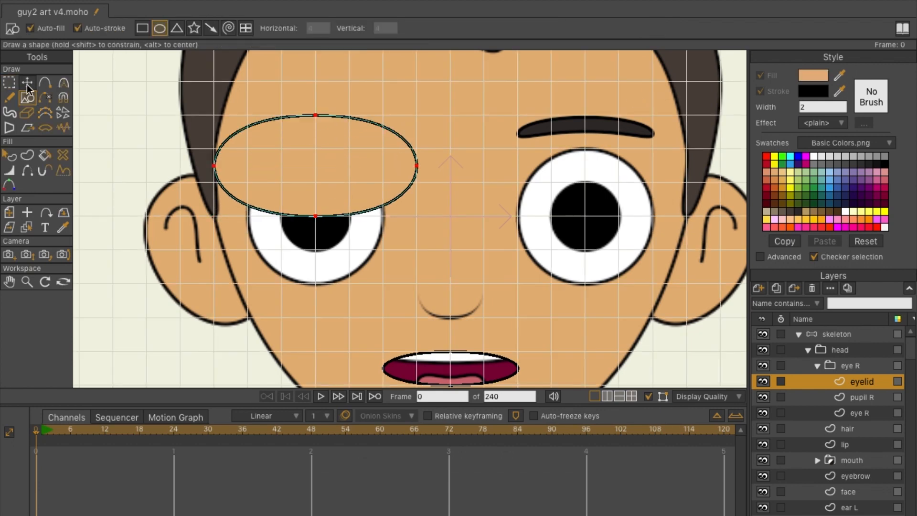
click(27, 82)
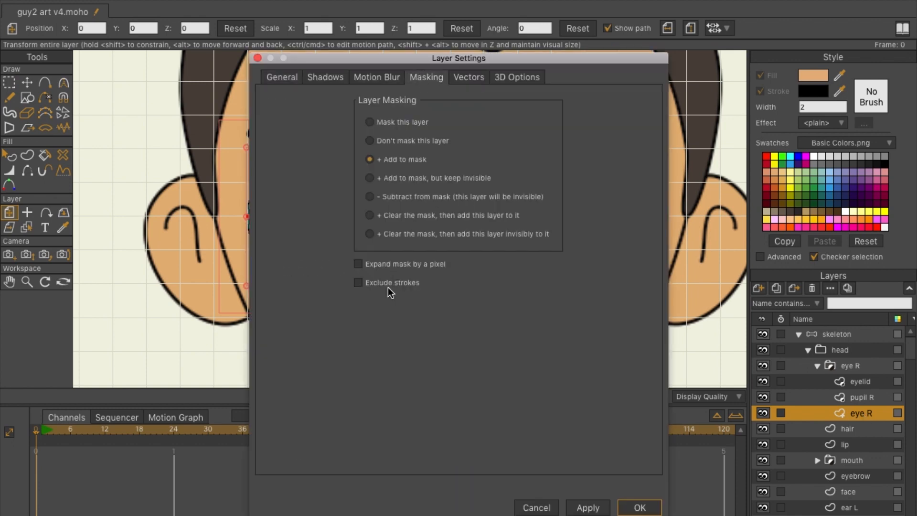
click(638, 507)
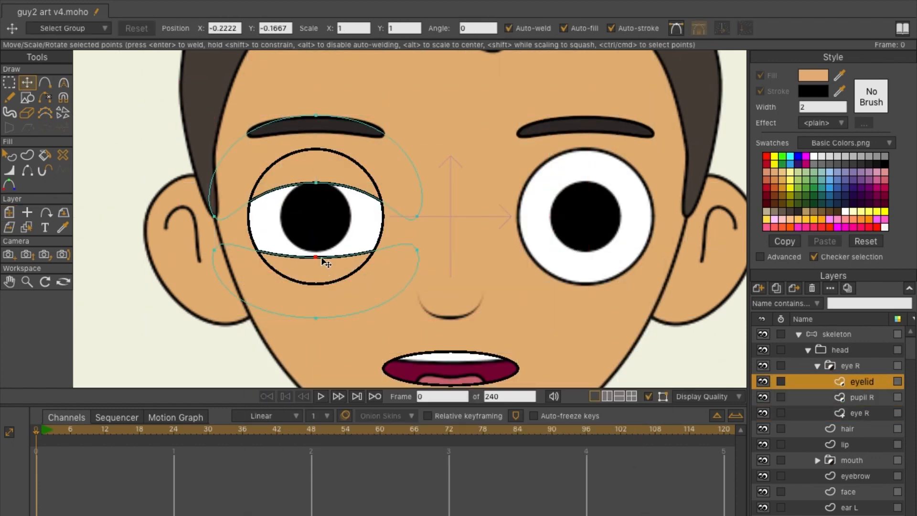
- Duplicate the eye group and rename the copy eye L
click(9, 82)
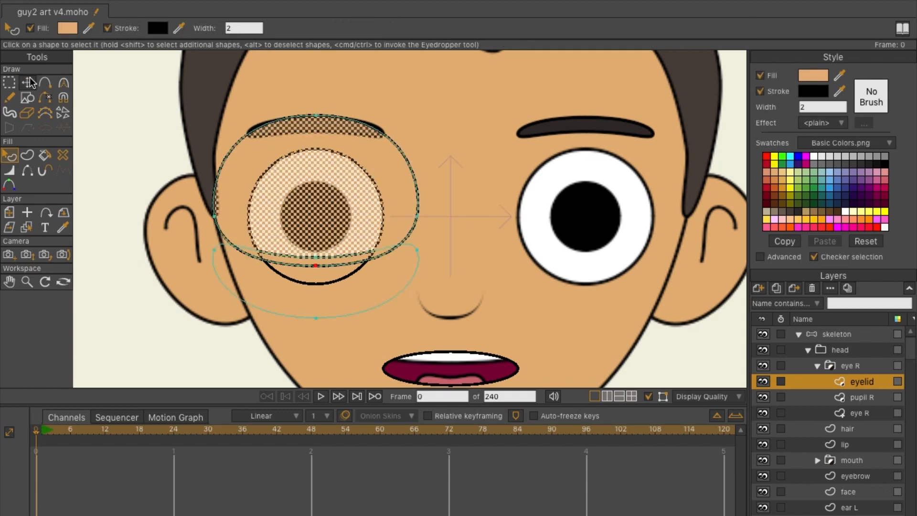
click(27, 82)
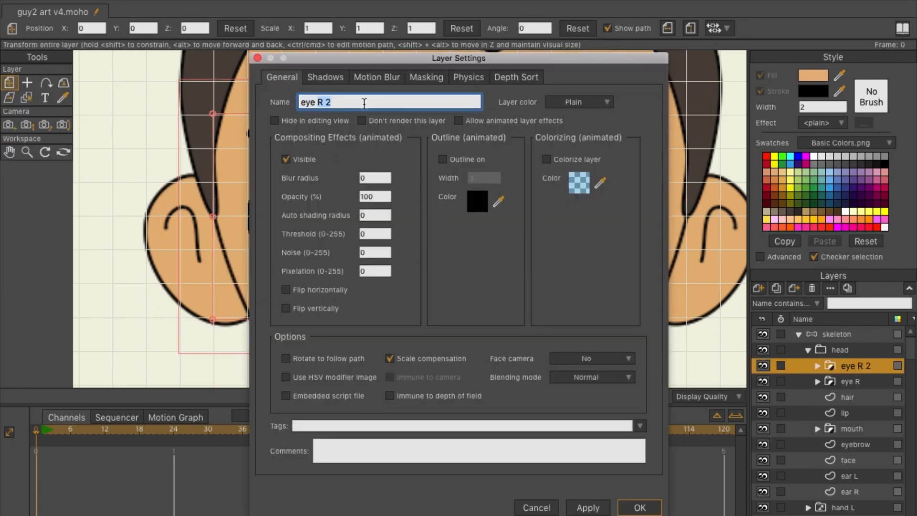
click(639, 507)
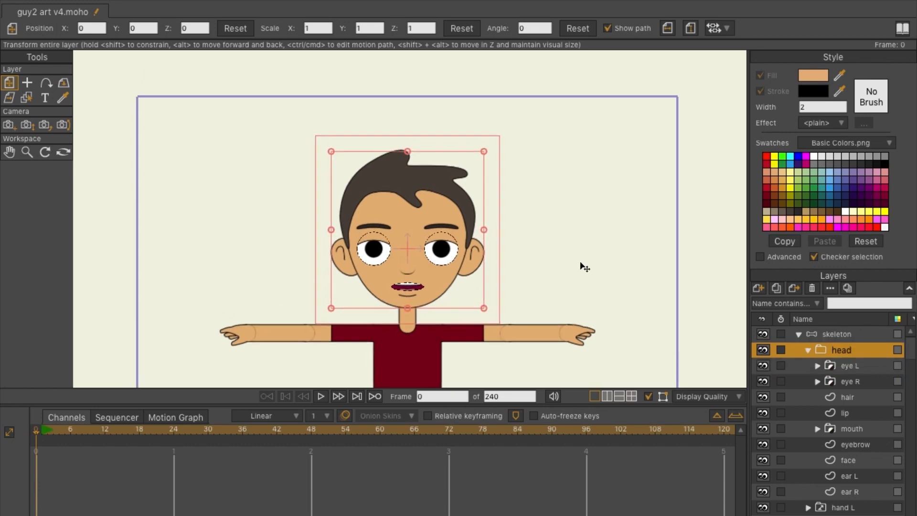